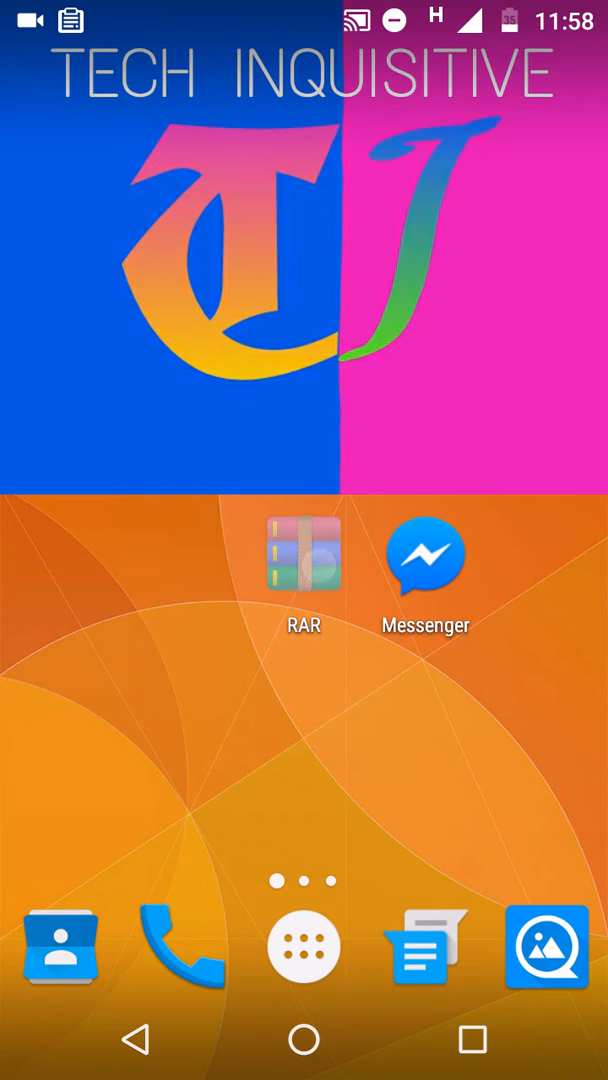
Step: Launch RAR and browse the internal storage folder list
left_click(304, 552)
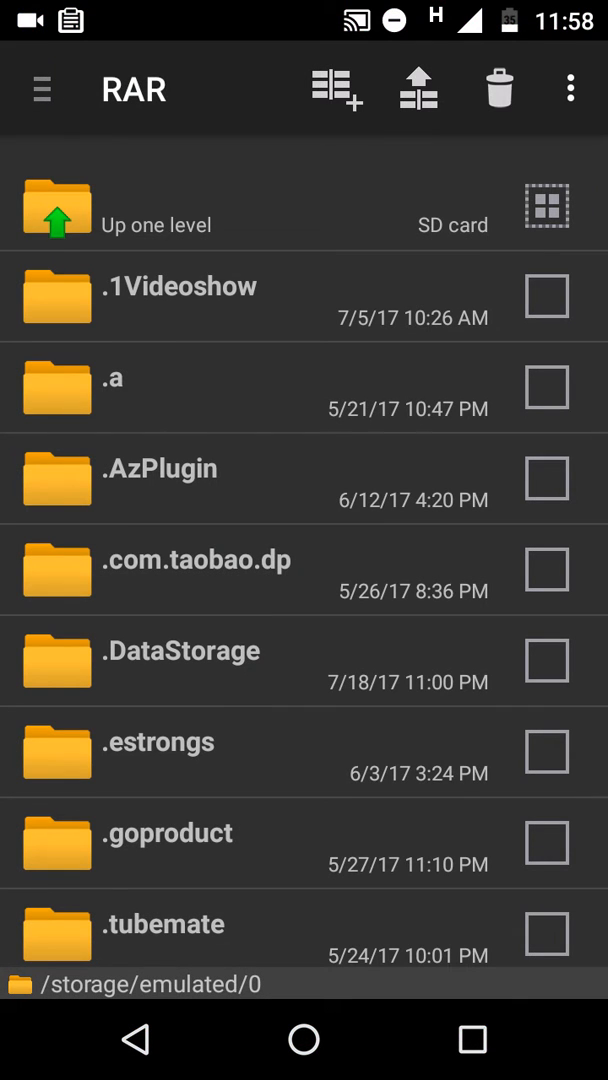
scroll("down", 3)
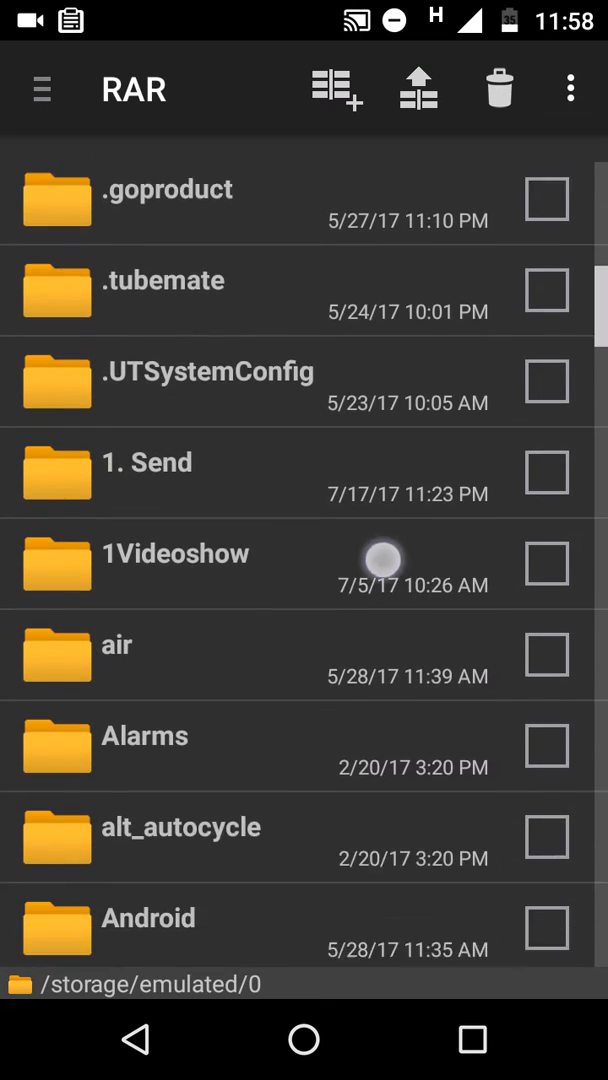
scroll("up", 3)
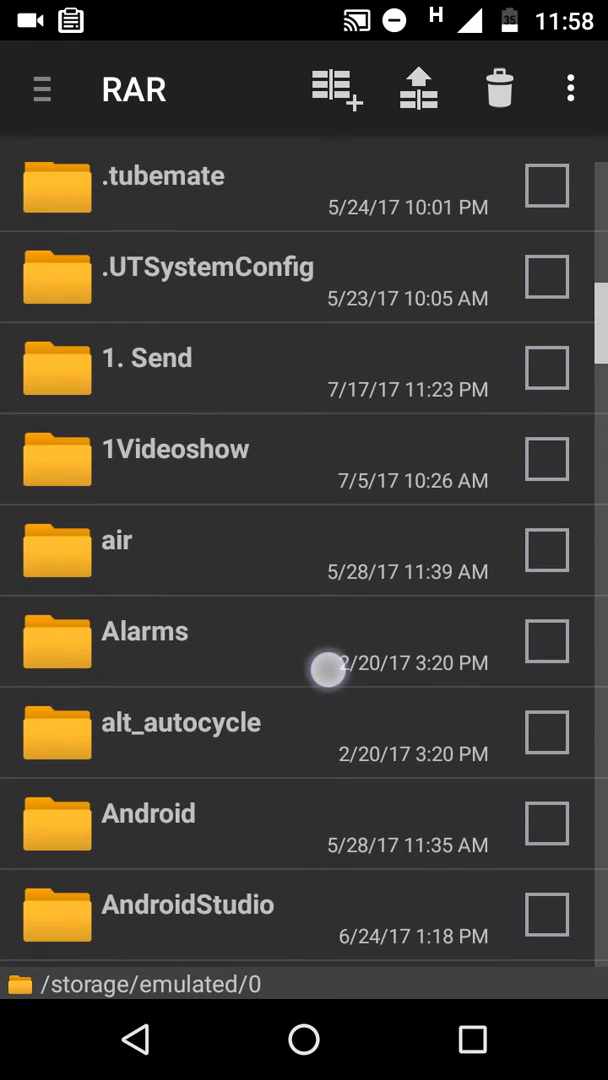
Step: In the '1. Send' folder, select Folder.zip and the Battery Calibration apk and share them
left_click(148, 358)
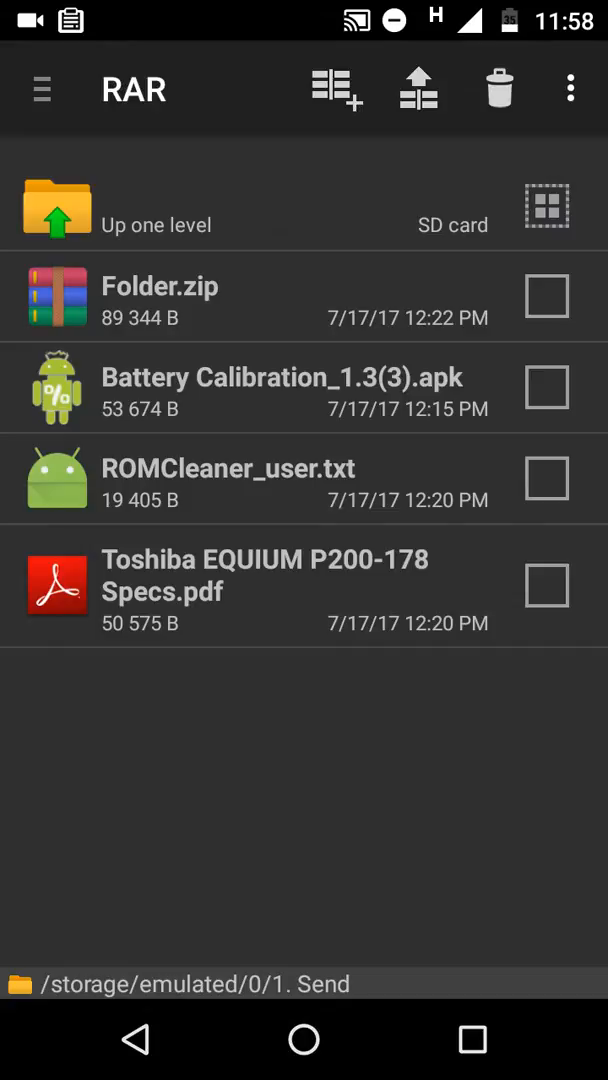
left_click(548, 388)
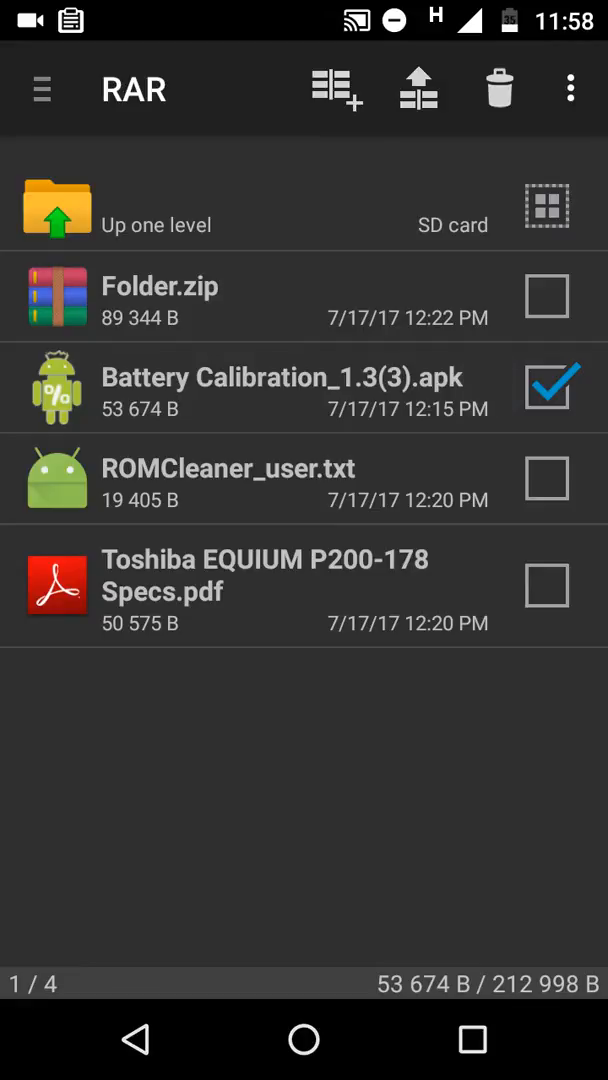
left_click(548, 296)
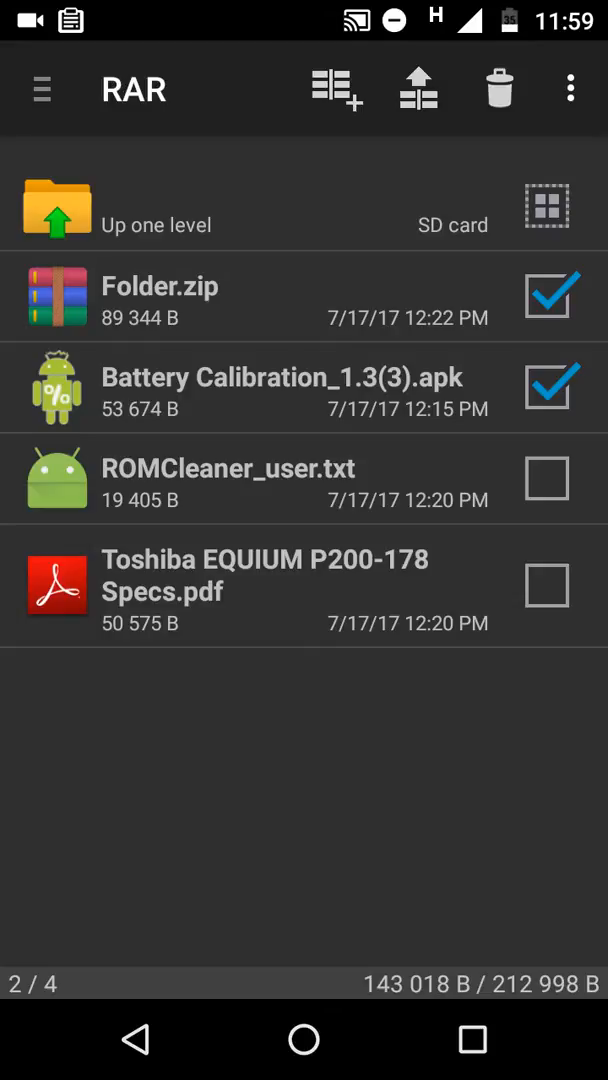
left_click(572, 88)
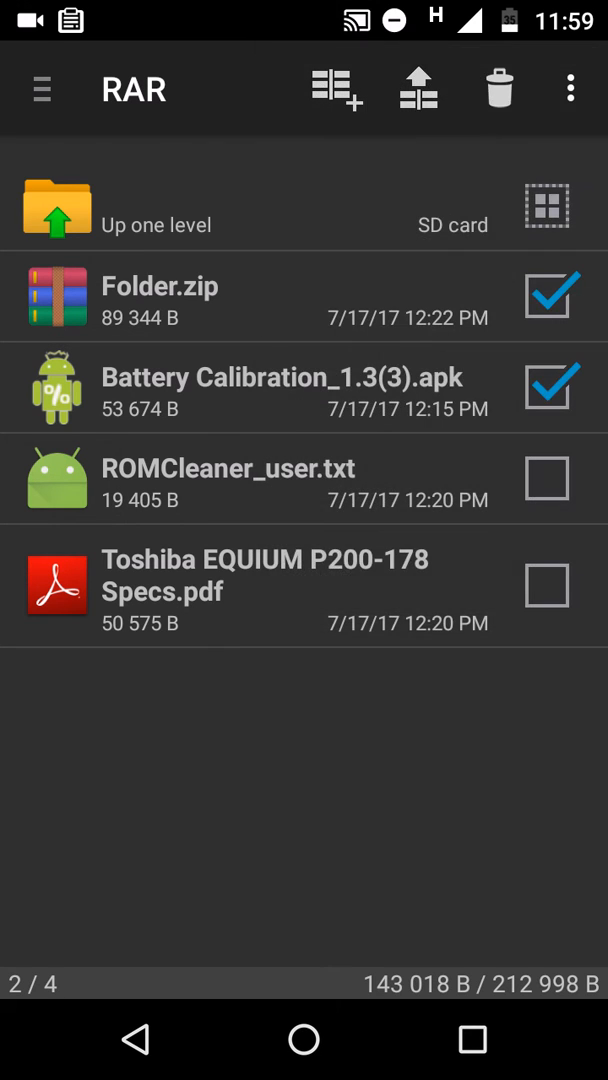
left_click(418, 88)
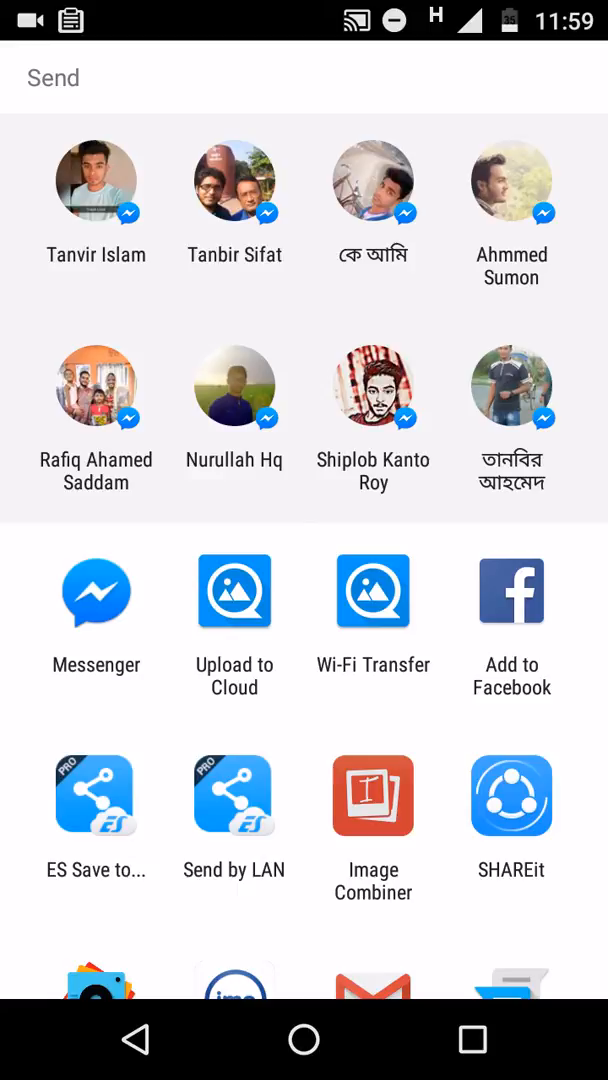
Step: Choose Messenger from the share sheet to get its Send Separately contact list
left_click(96, 596)
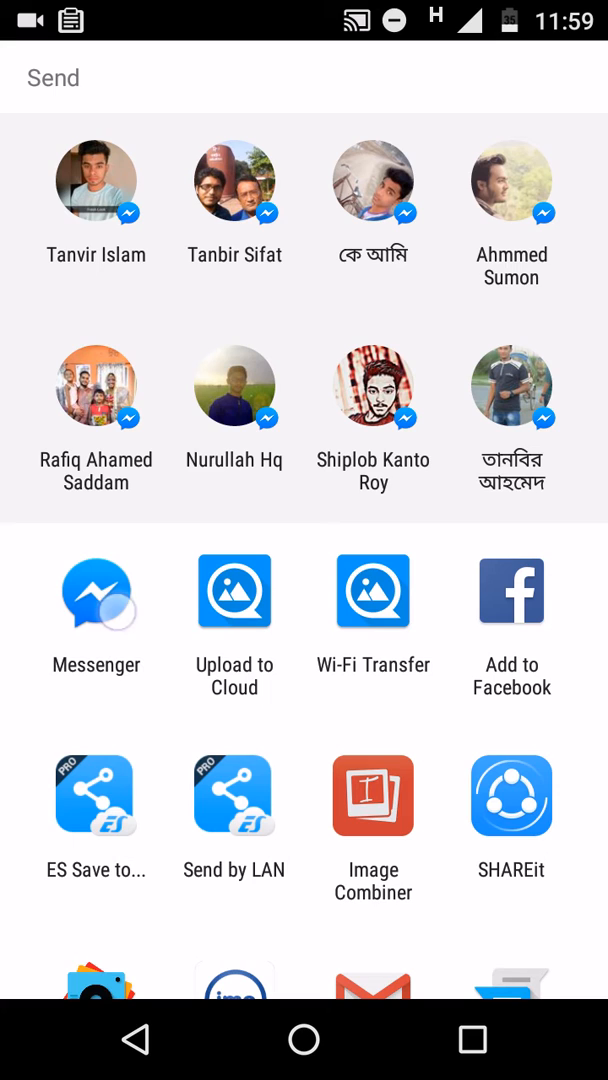
left_click(96, 596)
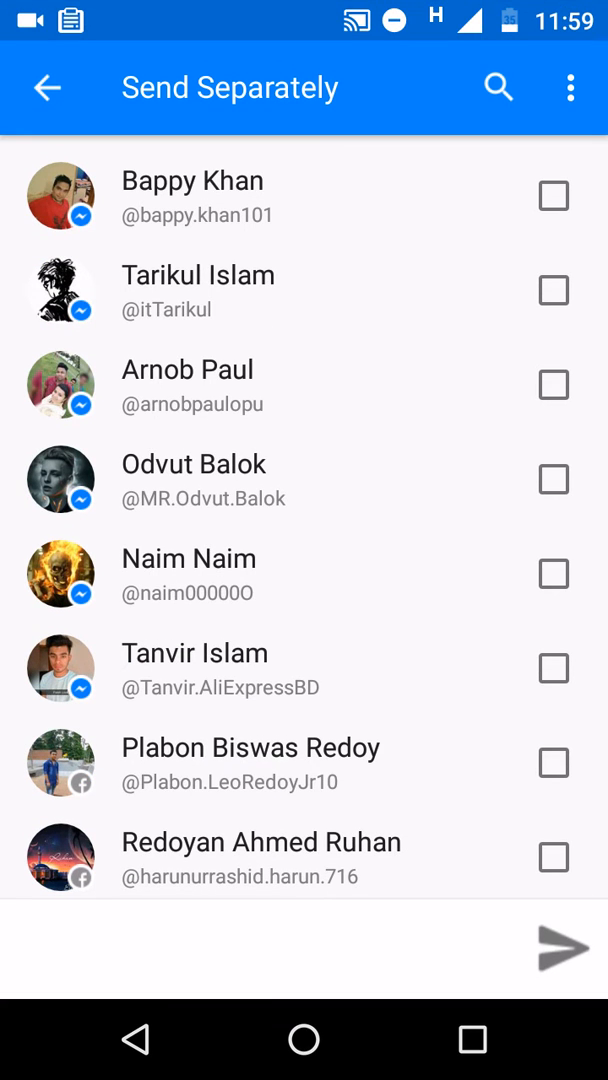
left_click(552, 196)
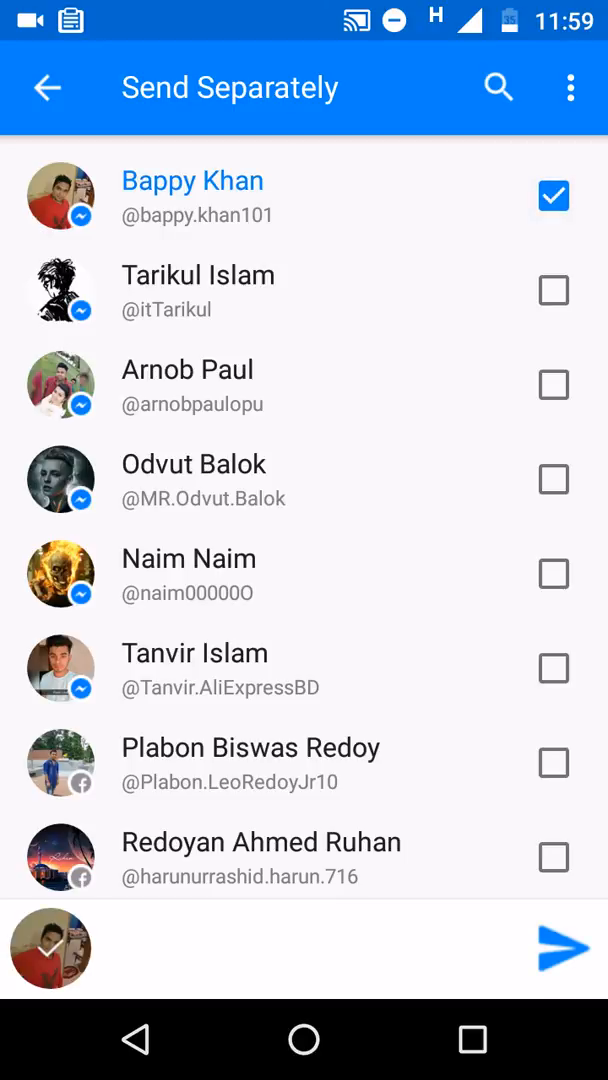
left_click(552, 292)
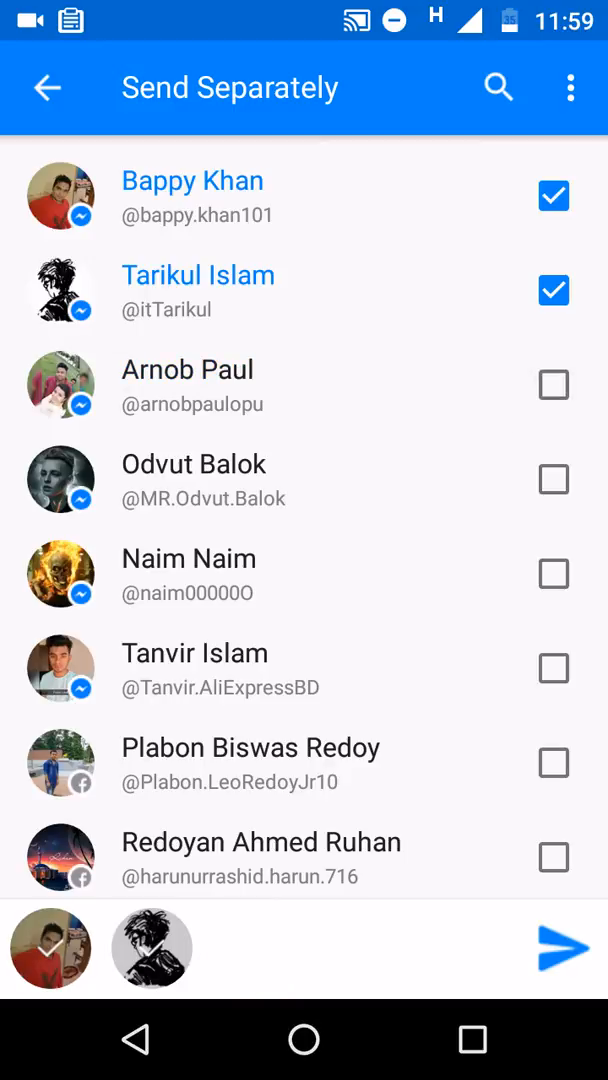
left_click(552, 290)
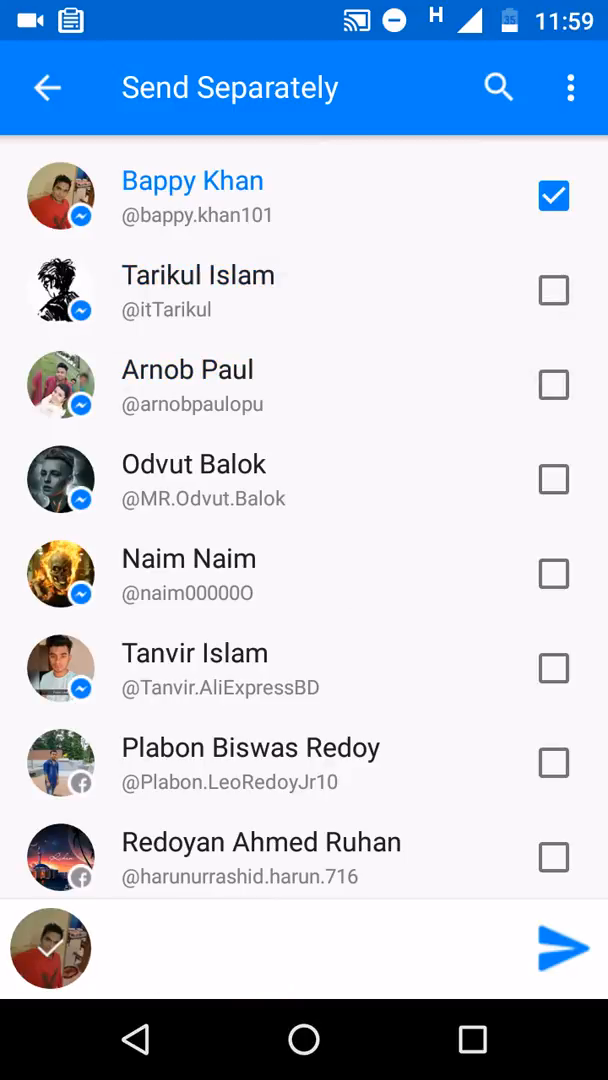
left_click(554, 196)
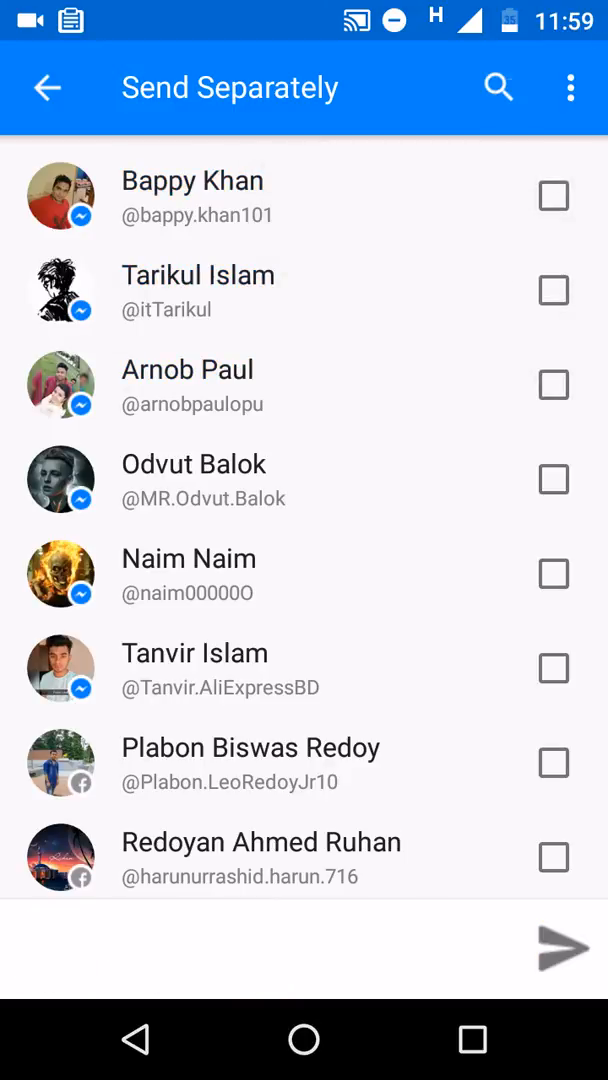
left_click(498, 88)
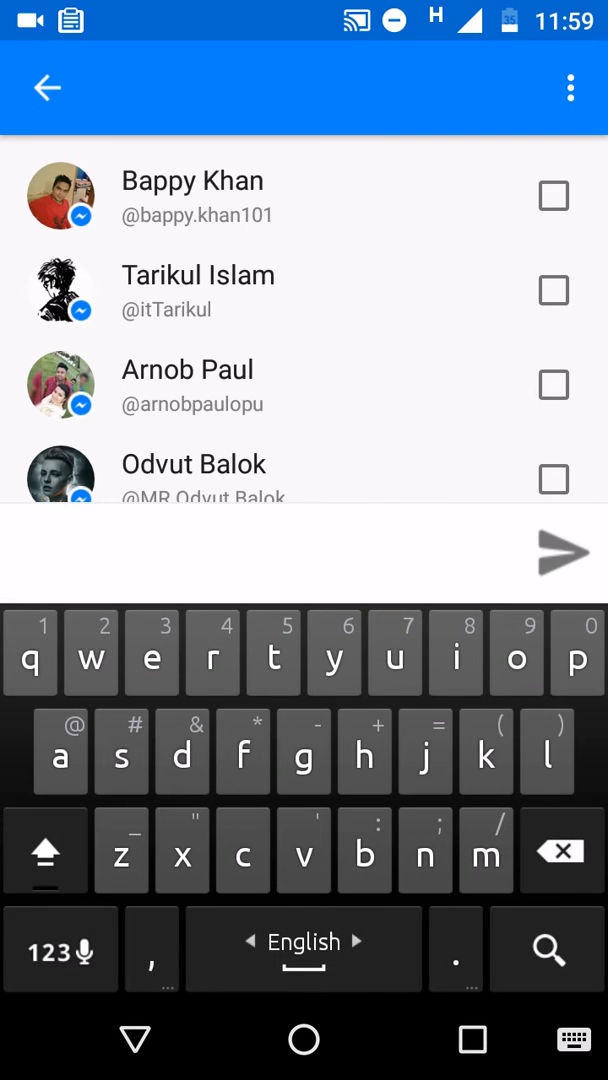
type("a")
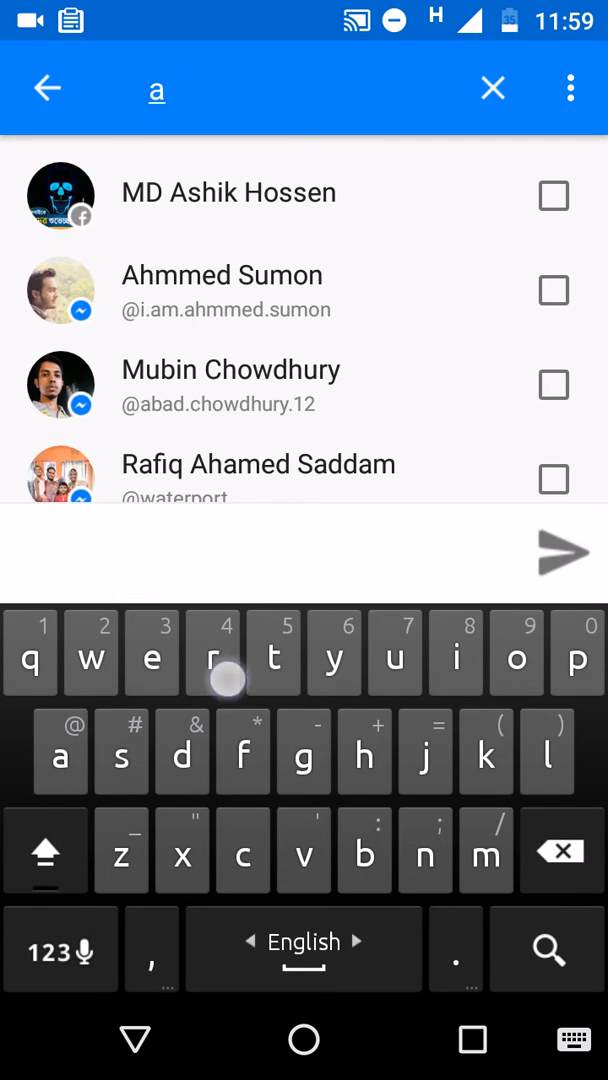
type("r")
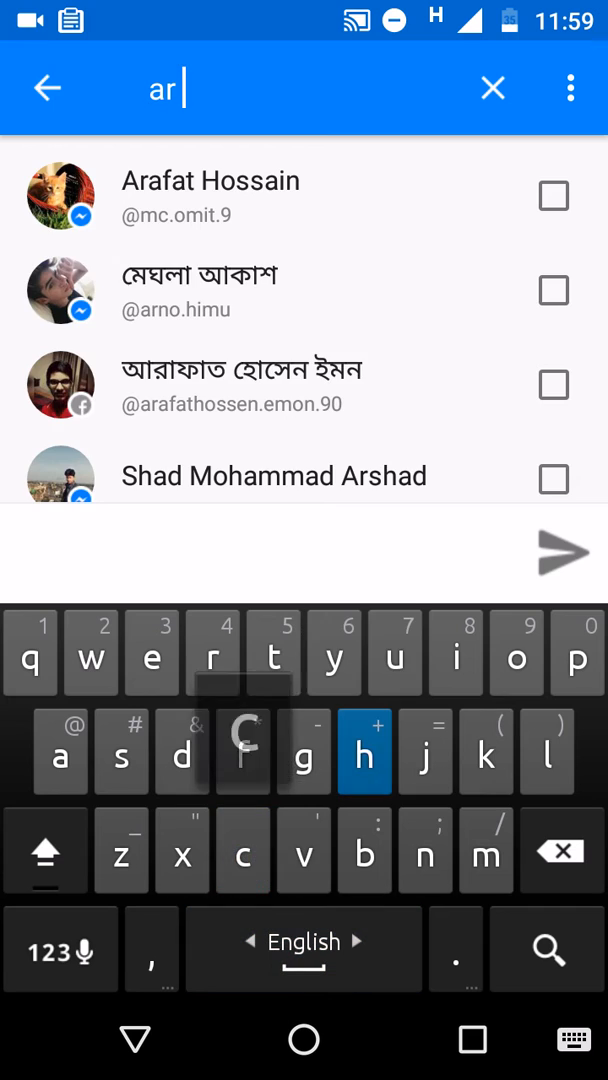
type("ch")
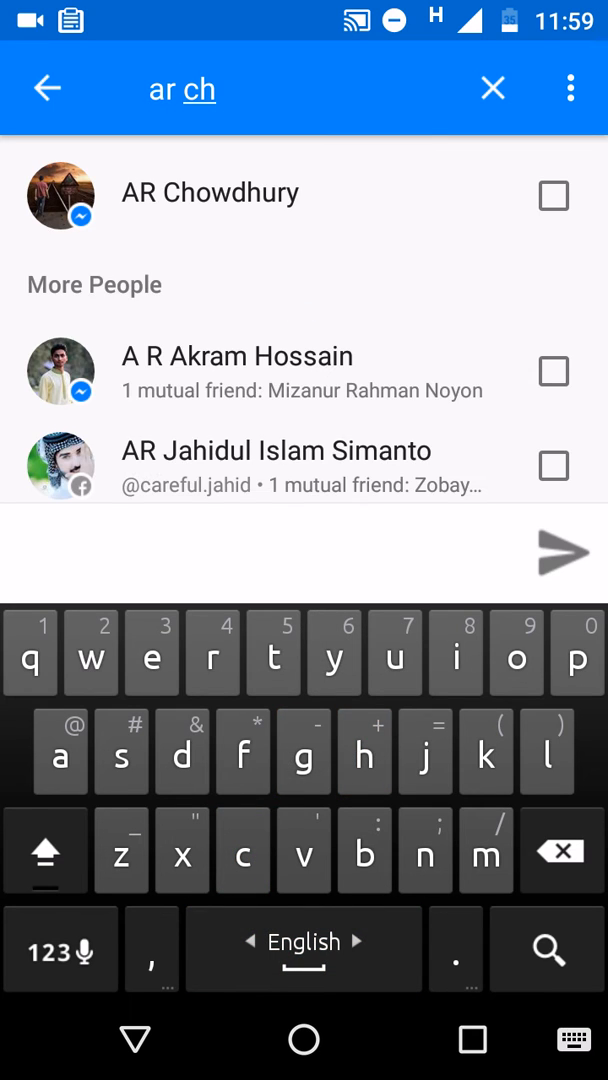
left_click(492, 88)
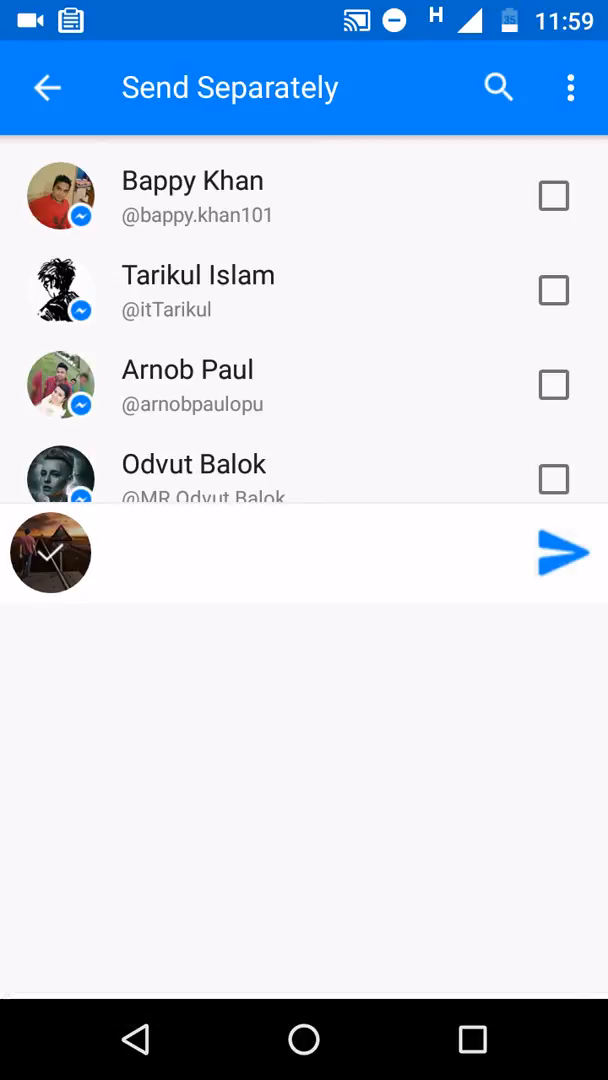
left_click(564, 552)
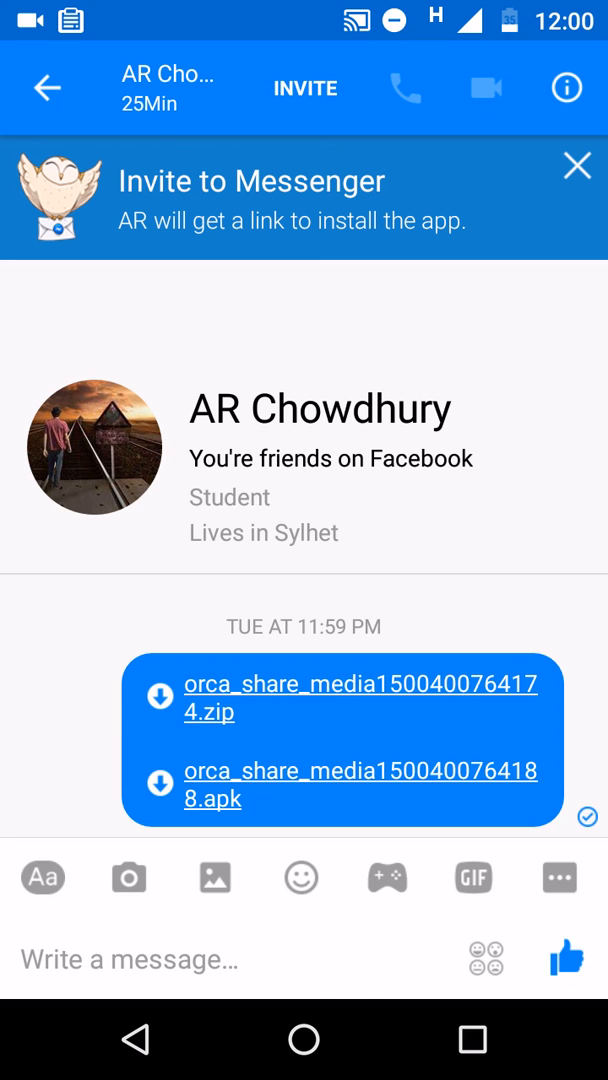
Step: Return to the home screen and reopen RAR
left_click(304, 1040)
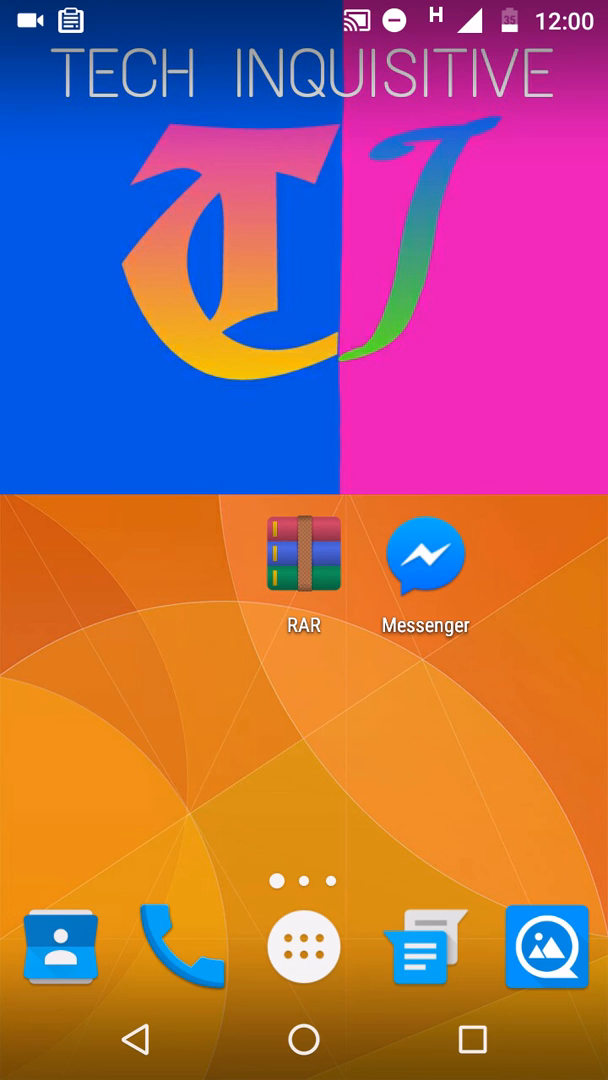
left_click(304, 536)
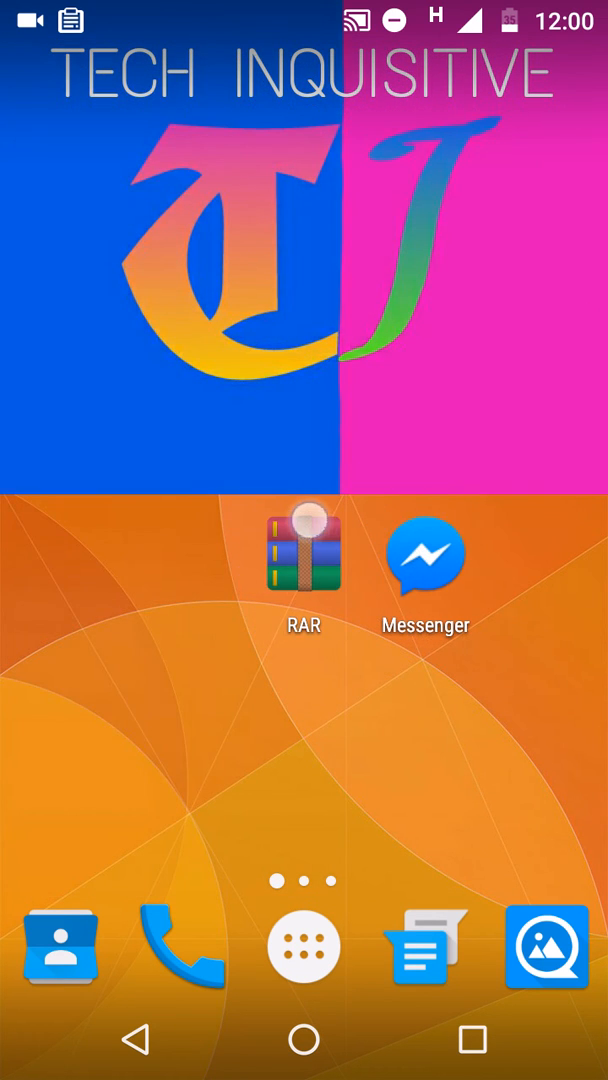